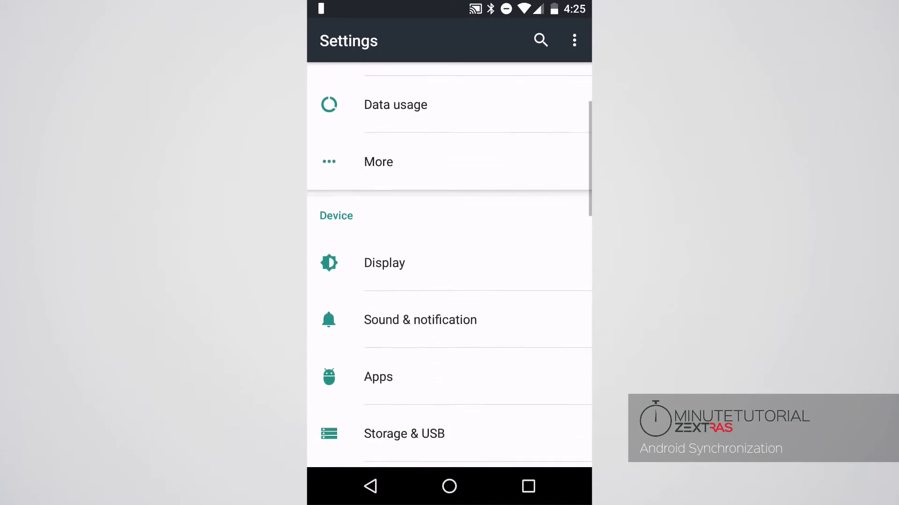
# - Open the Accounts list from the Settings menu
pyautogui.scroll(-3)
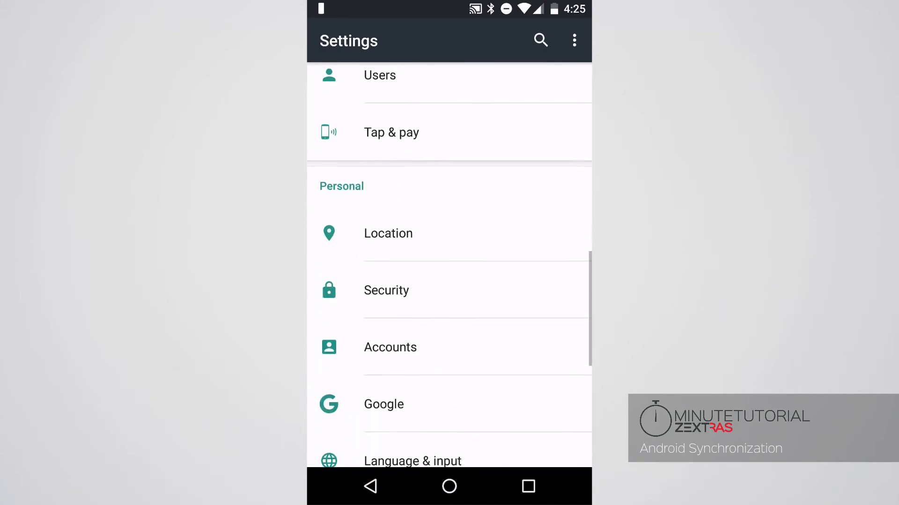
pyautogui.click(389, 347)
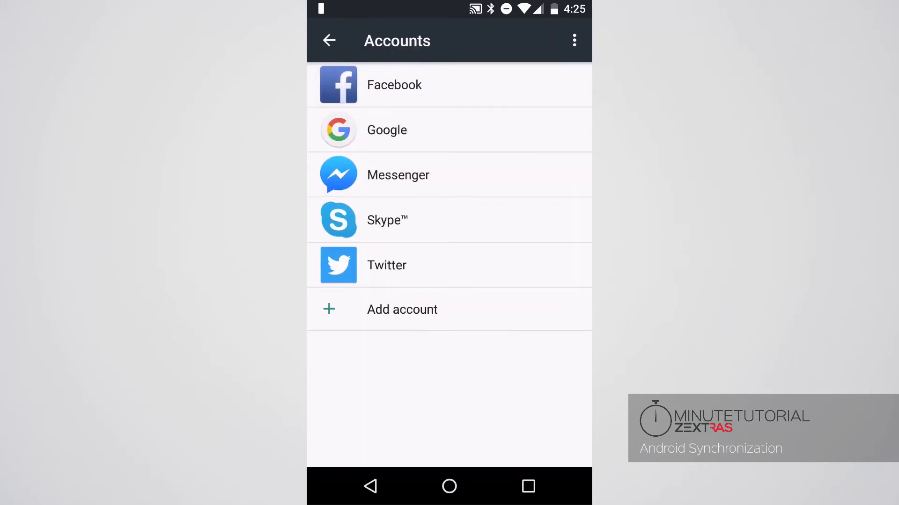
pyautogui.click(401, 310)
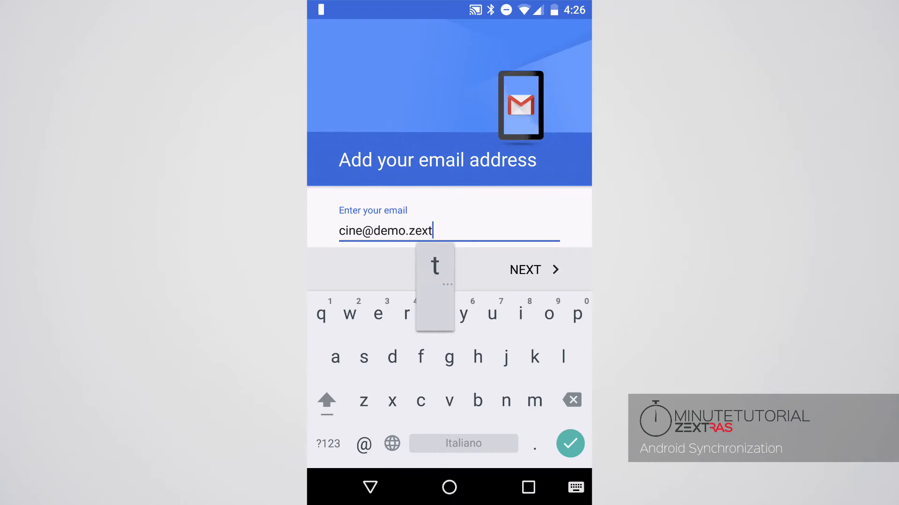
pyautogui.click(526, 270)
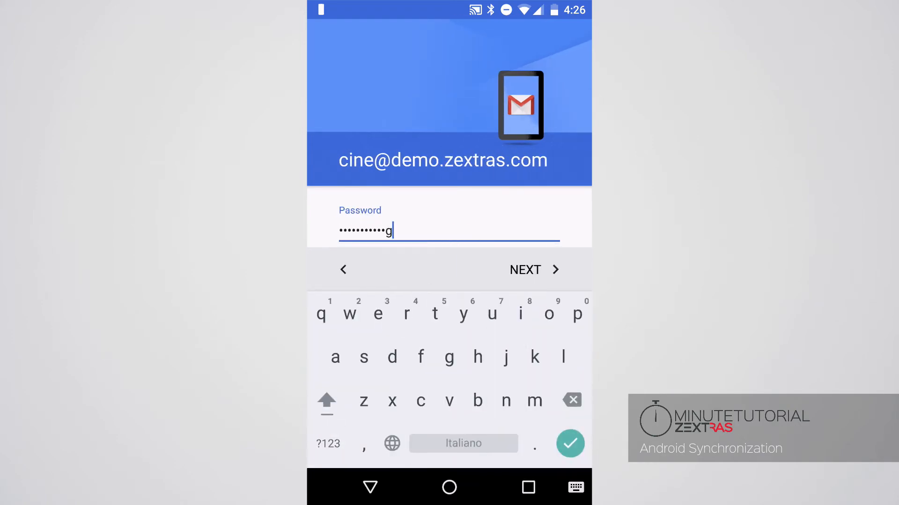
pyautogui.click(525, 269)
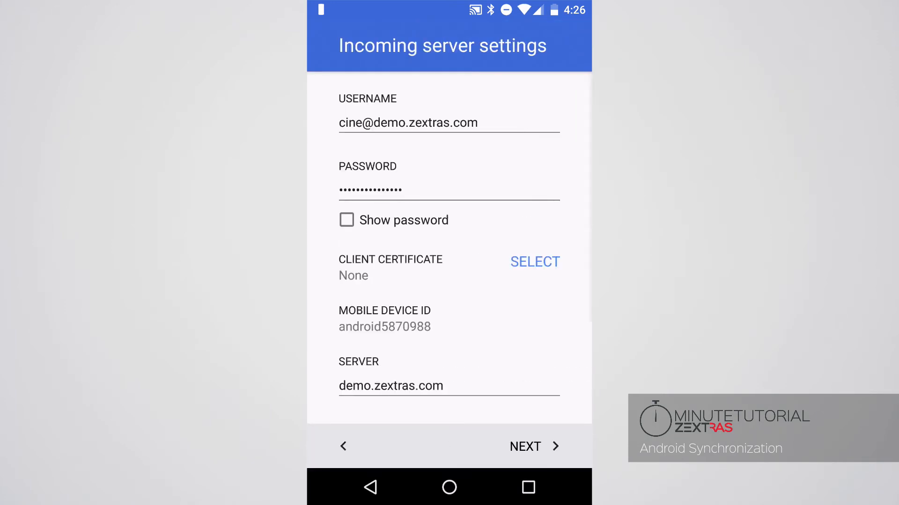
# - Accept server demo.zextras.com and keep contacts, calendar and email sync enabled to finish setup
pyautogui.click(524, 447)
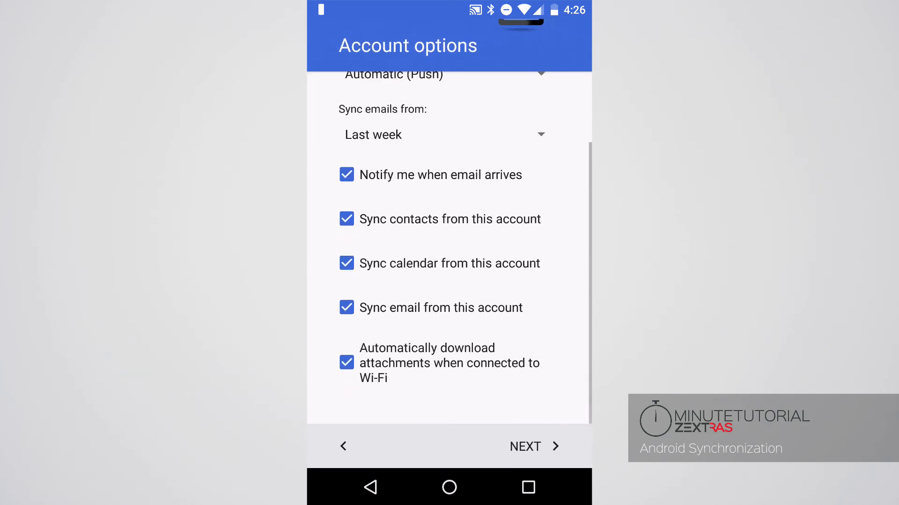
pyautogui.click(525, 447)
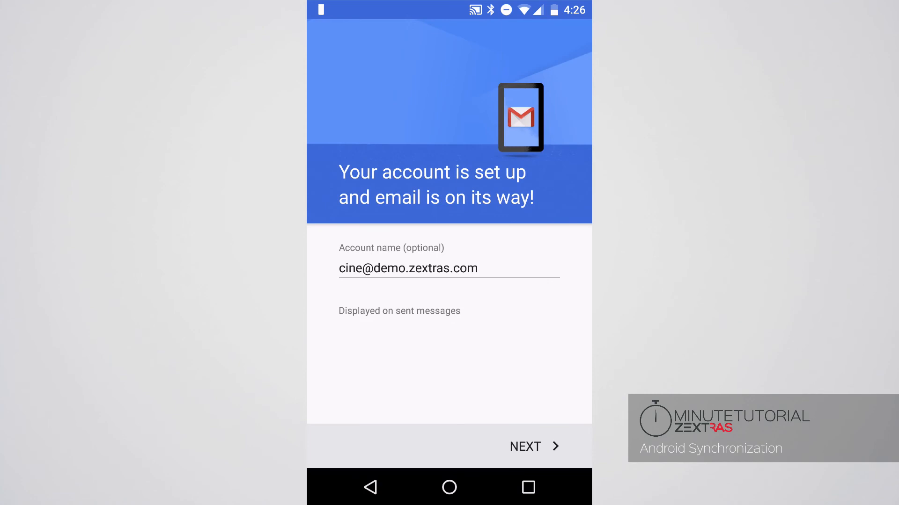